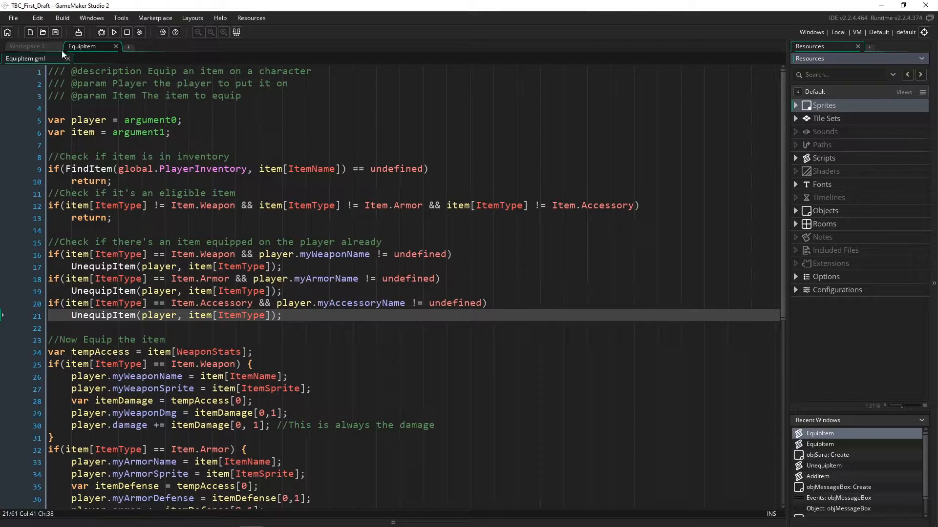
# In Resource Tree preferences, turn off 'Show group node icons', apply, then re-enable and apply.
pyautogui.click(12, 18)
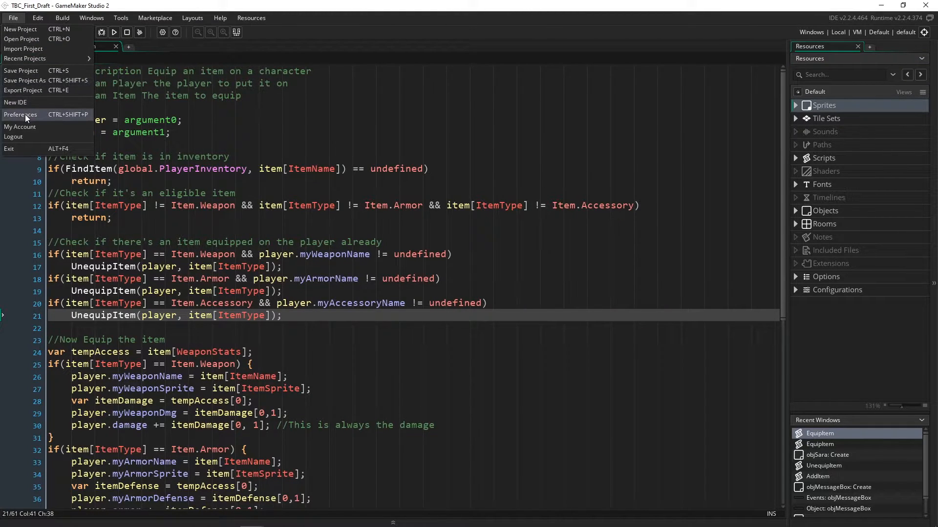
pyautogui.click(21, 114)
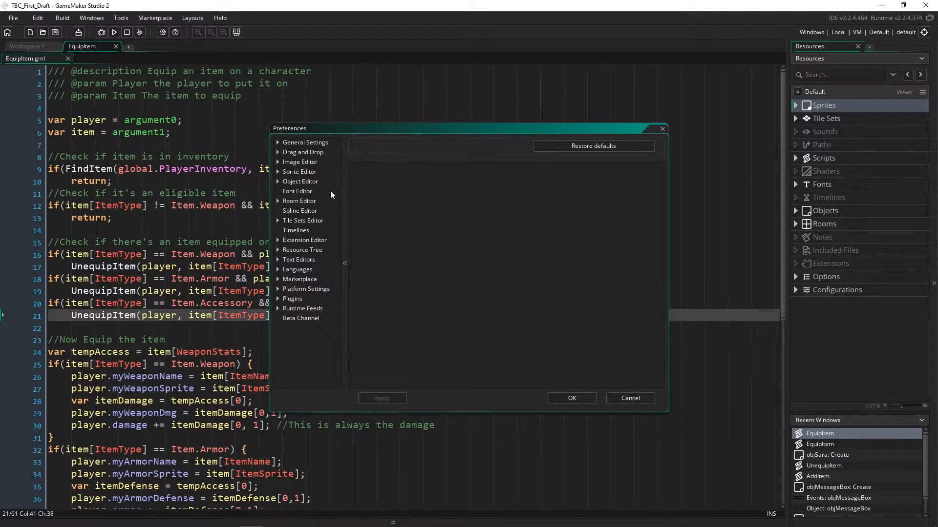
pyautogui.click(302, 249)
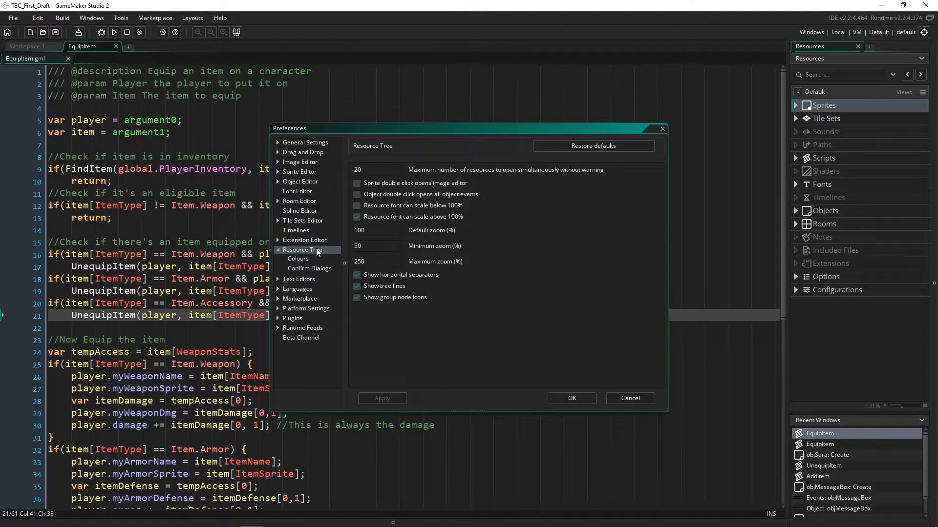
pyautogui.click(356, 298)
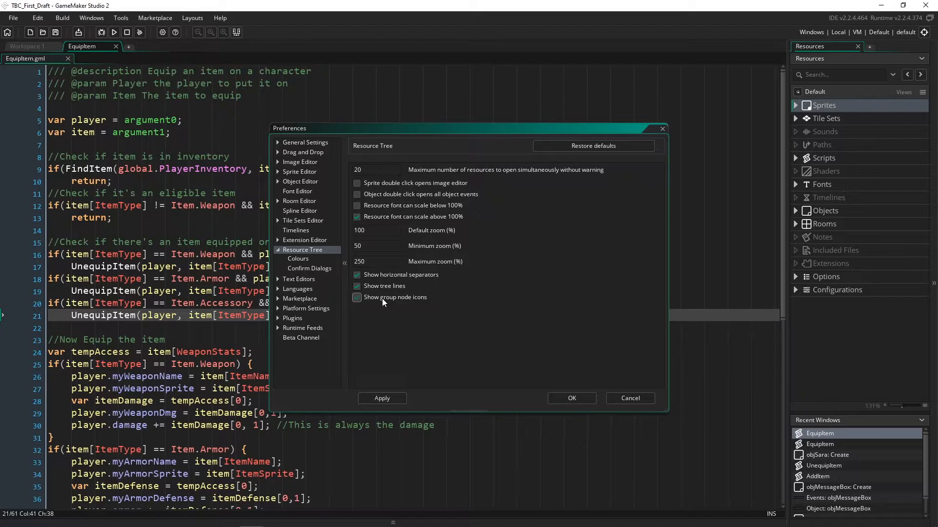
pyautogui.click(356, 298)
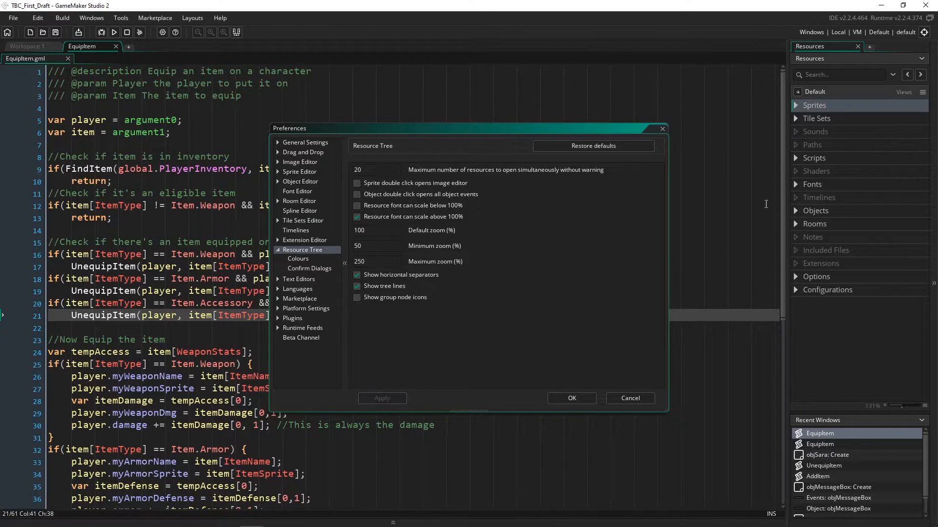
pyautogui.click(356, 297)
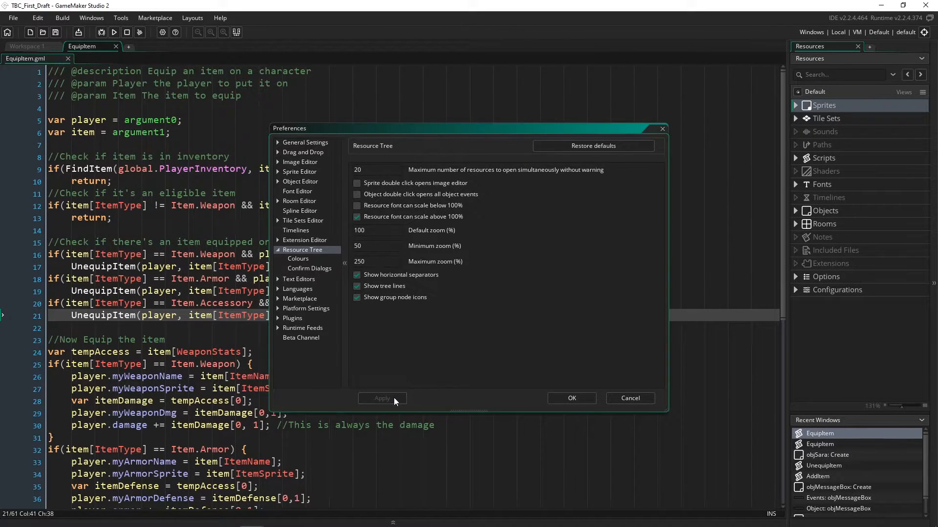
pyautogui.click(571, 398)
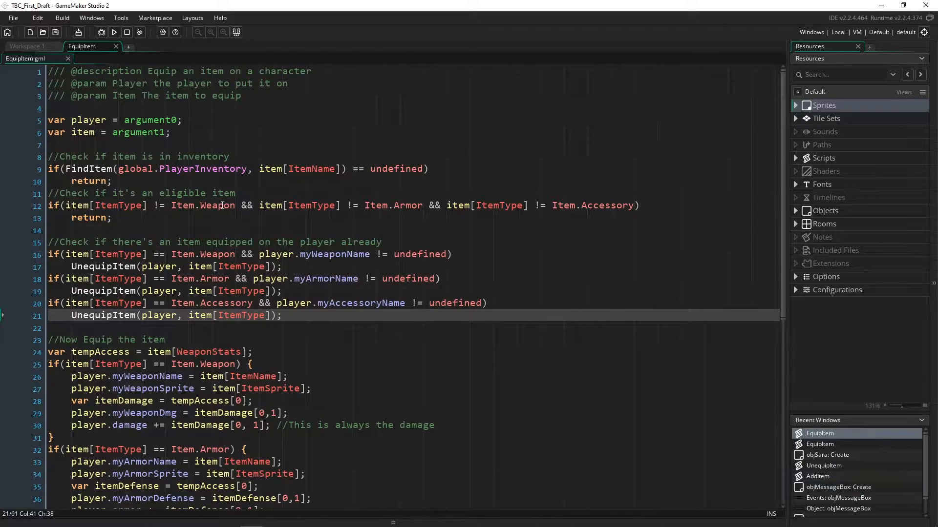
# Open objSara from Objects > Playable Characters and bring Preferences back up.
pyautogui.click(795, 210)
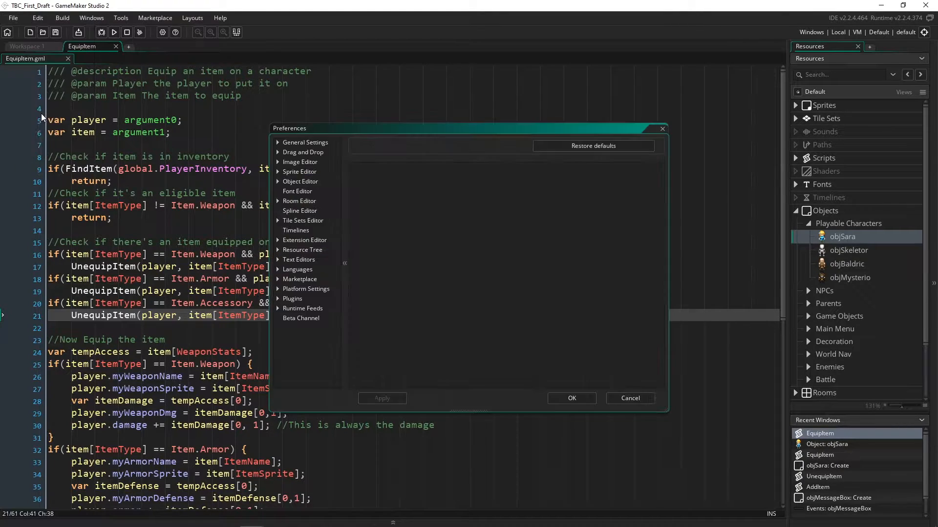
# Enable 'Move focused window to top' under General Settings > Recent Windows and confirm with OK.
pyautogui.click(304, 142)
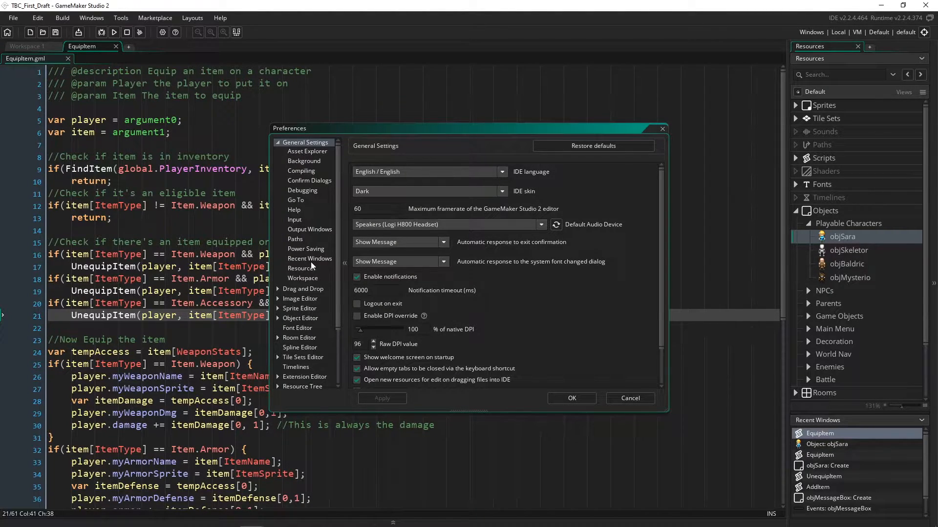
pyautogui.click(309, 259)
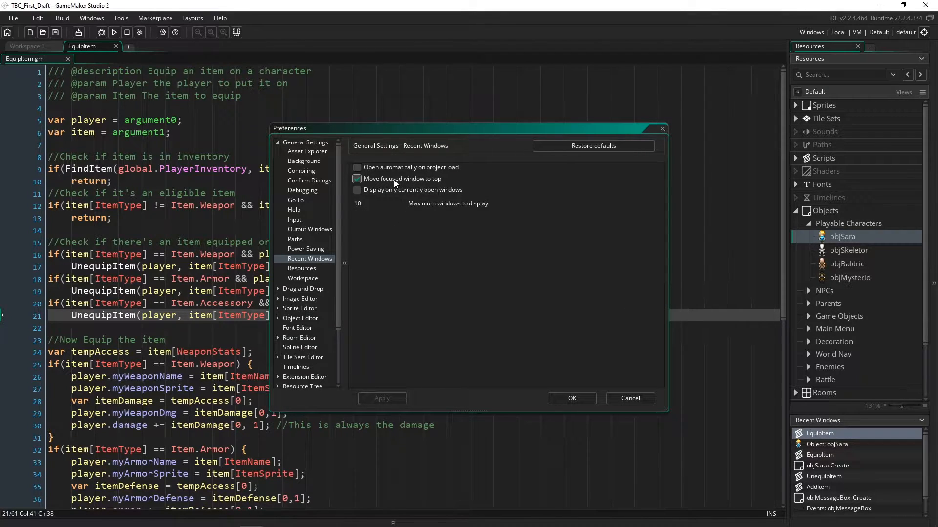
pyautogui.moveTo(377, 183)
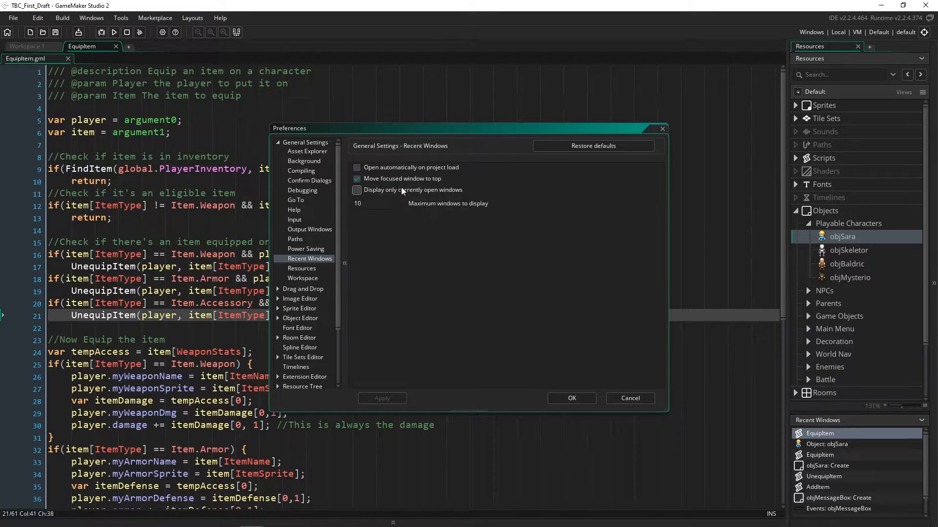
pyautogui.click(571, 398)
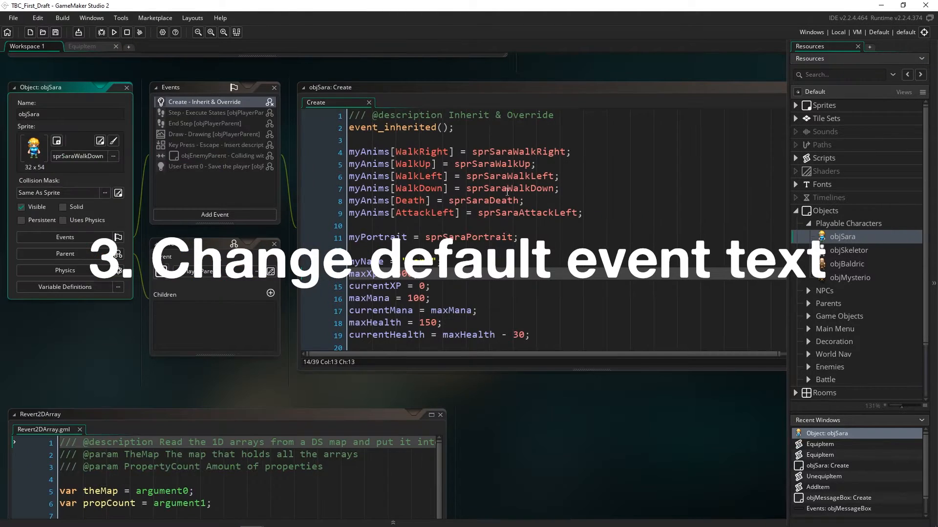
# Add a Destroy event to objSara from the Add Event list.
pyautogui.click(214, 215)
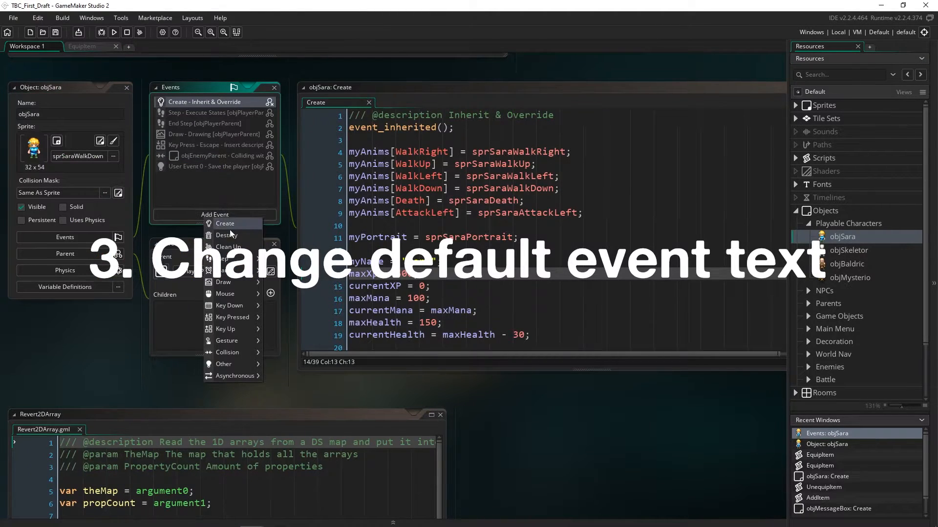
pyautogui.click(227, 235)
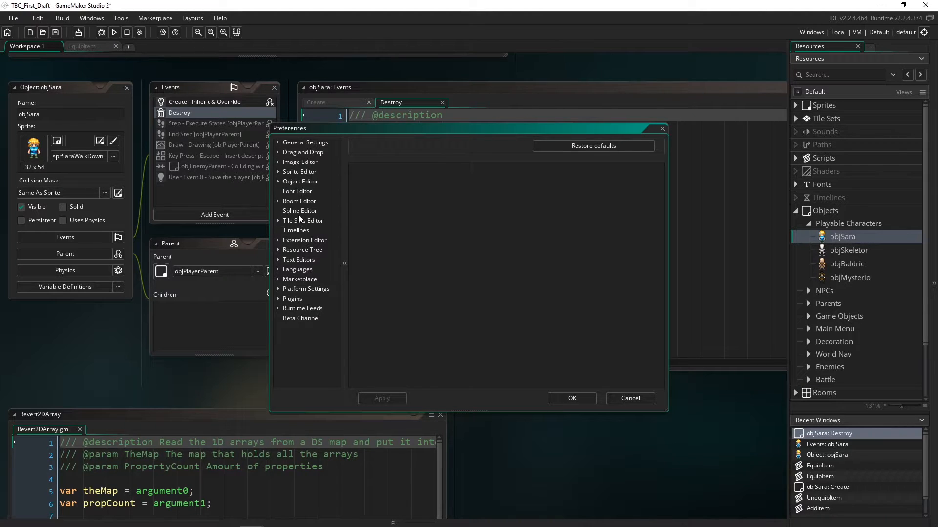
# In Object Editor preferences, switch 'Add default event content' off and back on.
pyautogui.click(300, 181)
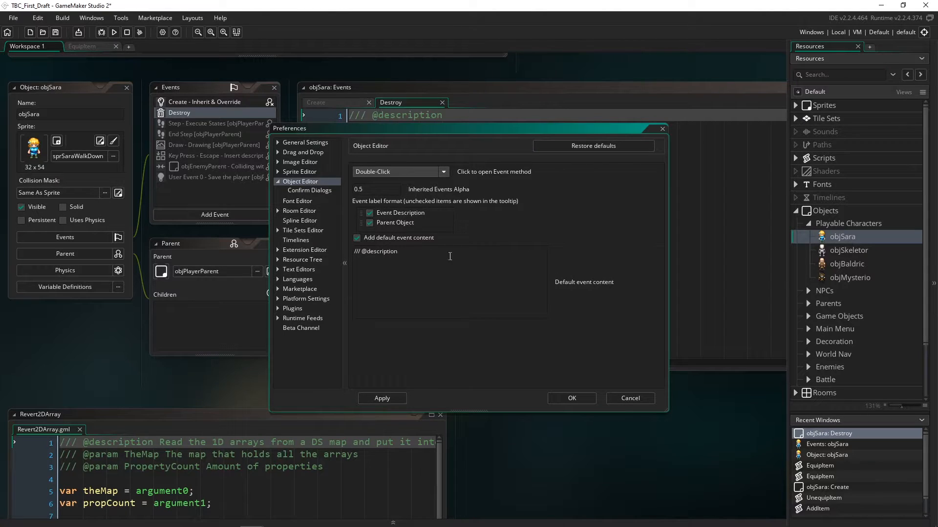
pyautogui.click(356, 238)
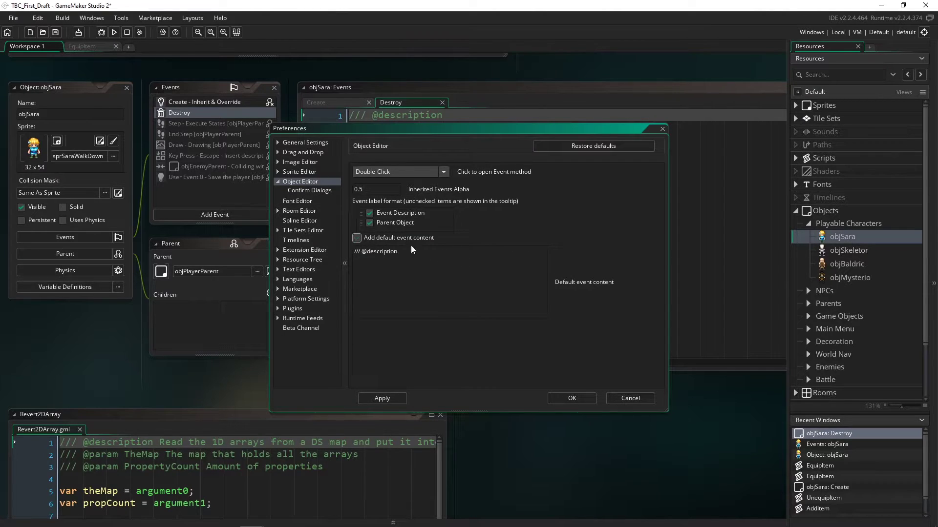
pyautogui.click(356, 238)
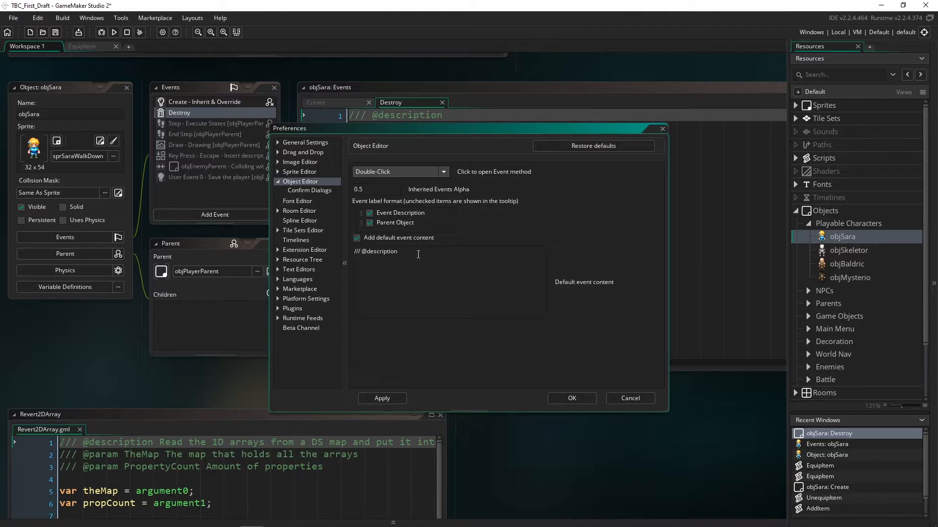
pyautogui.moveTo(422, 262)
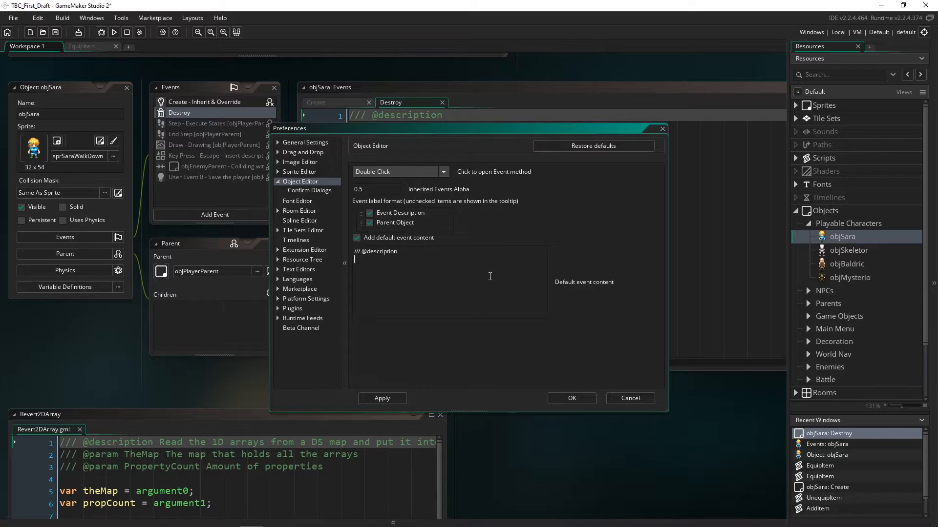
pyautogui.moveTo(560, 367)
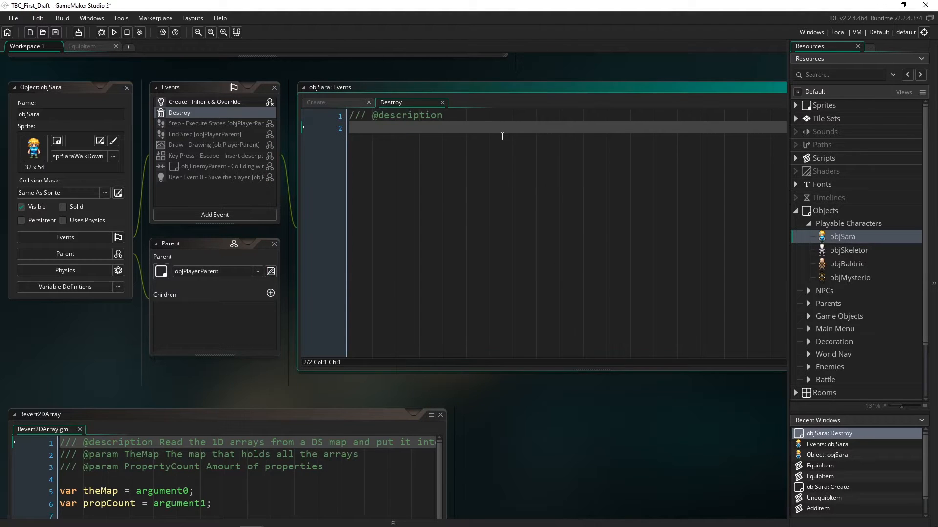
pyautogui.moveTo(510, 138)
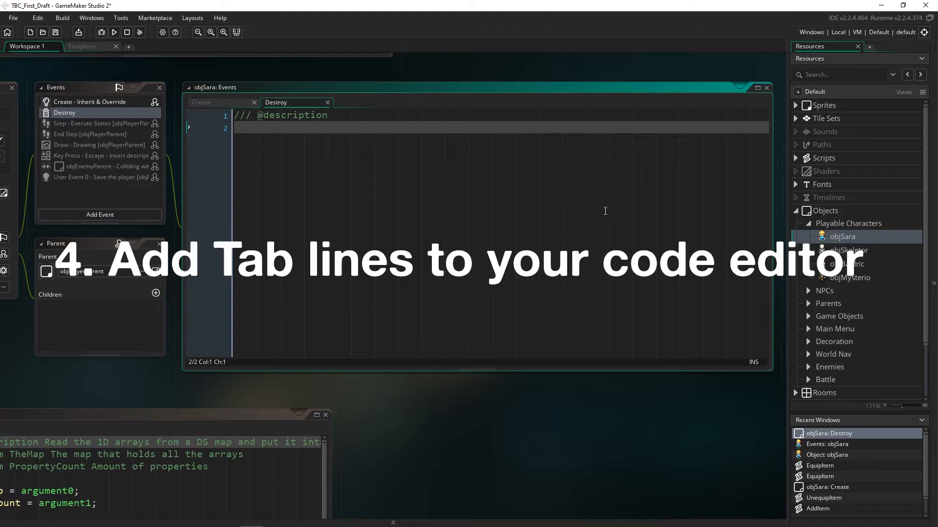
pyautogui.moveTo(541, 224)
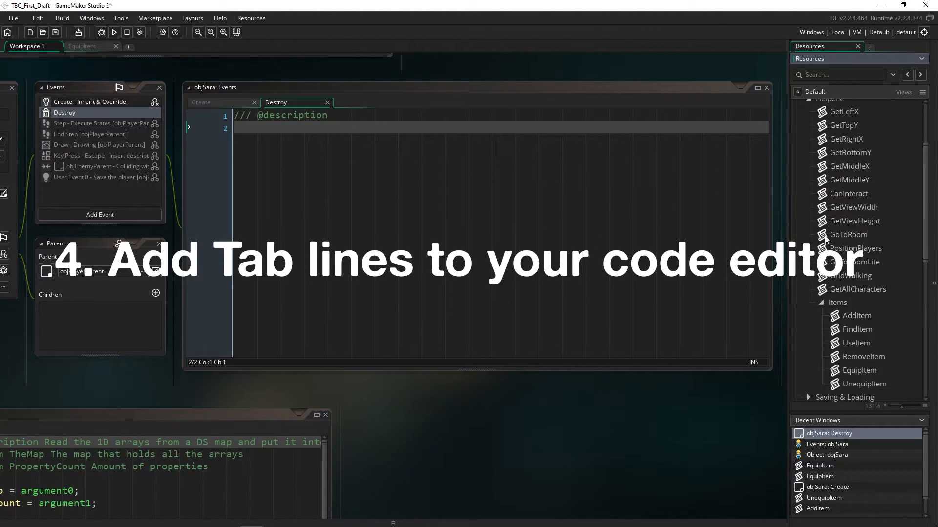
# Open EquipItem from Scripts > Items and place the cursor on lines 48–49 of its accessory loop.
pyautogui.scroll(-3)
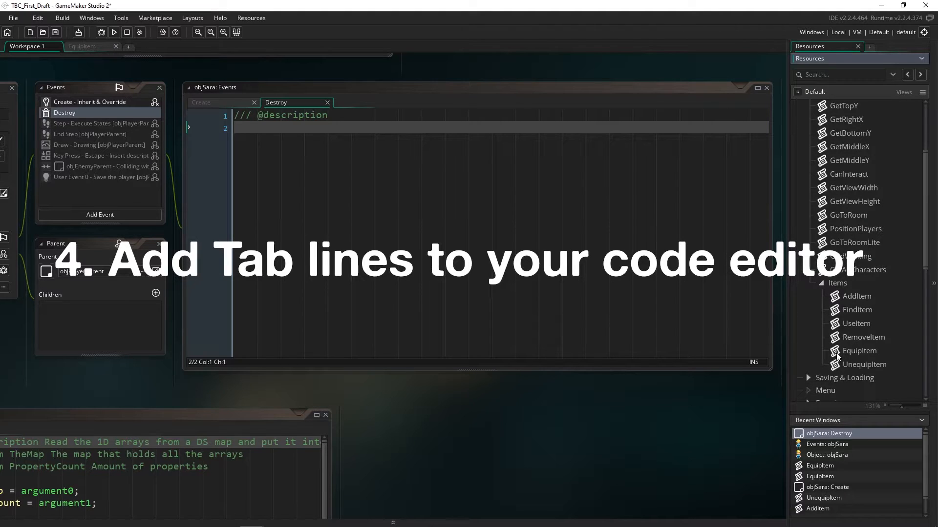
pyautogui.doubleClick(859, 351)
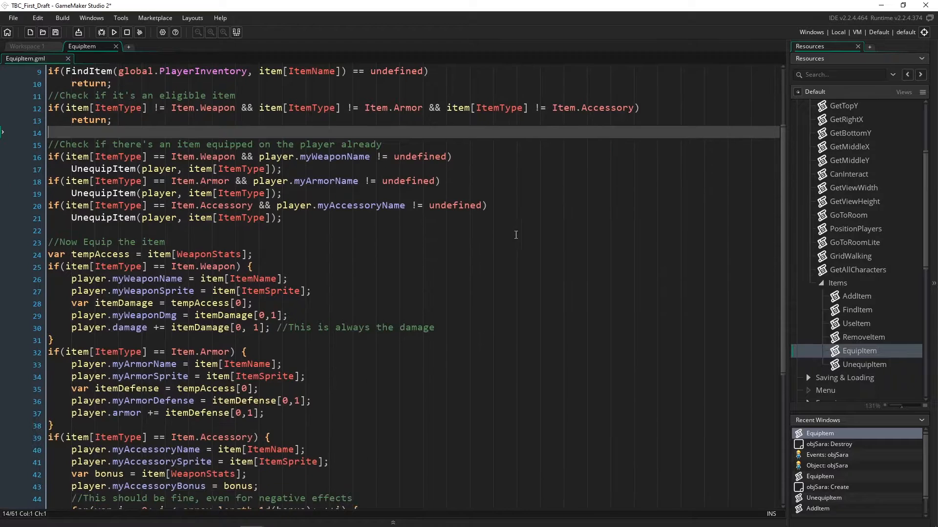
pyautogui.scroll(-3)
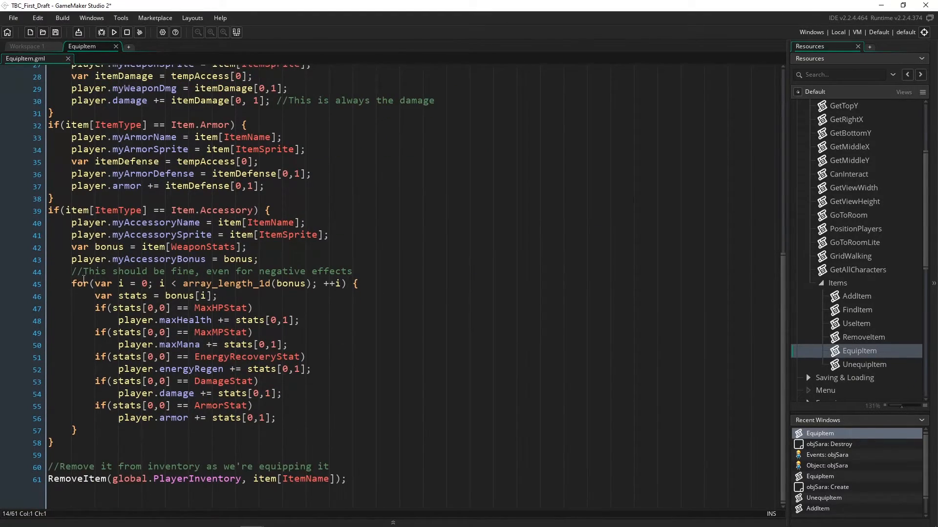
pyautogui.moveTo(71, 283); pyautogui.dragTo(328, 381)
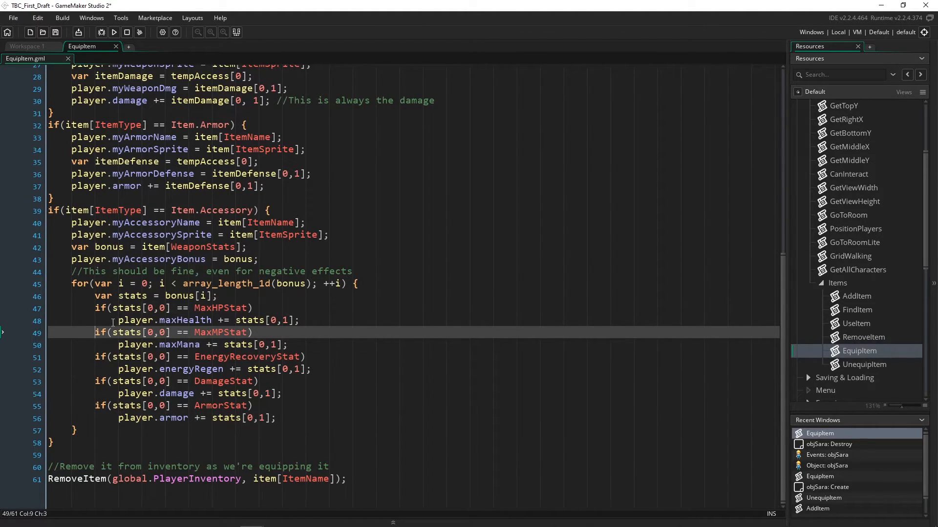
pyautogui.click(302, 320)
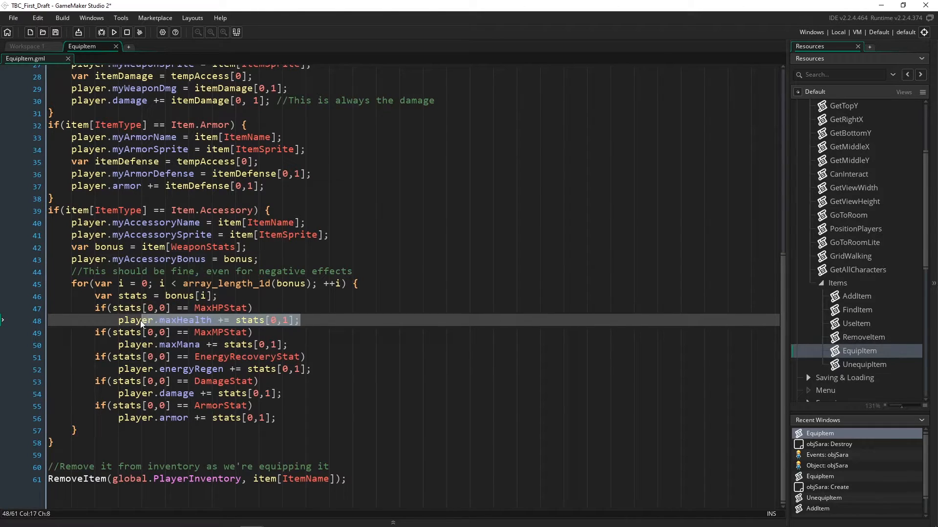
pyautogui.click(299, 320)
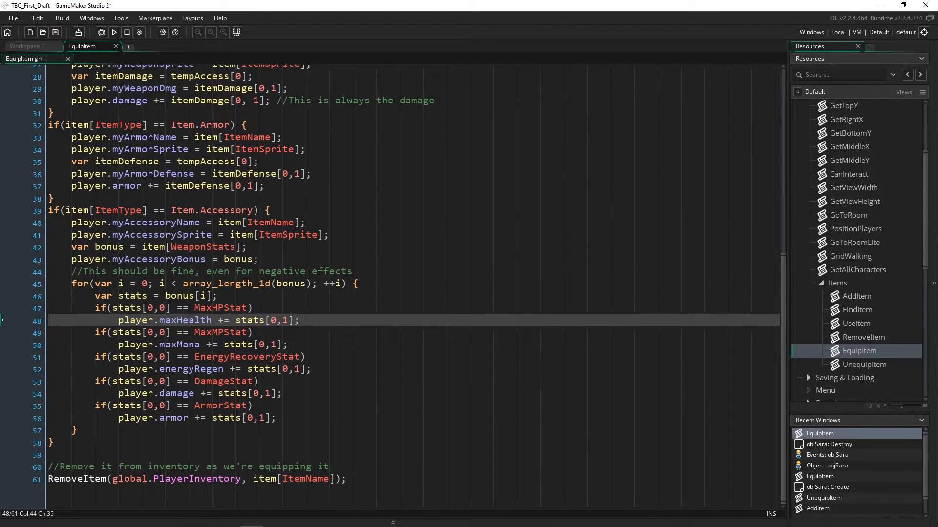
pyautogui.click(14, 18)
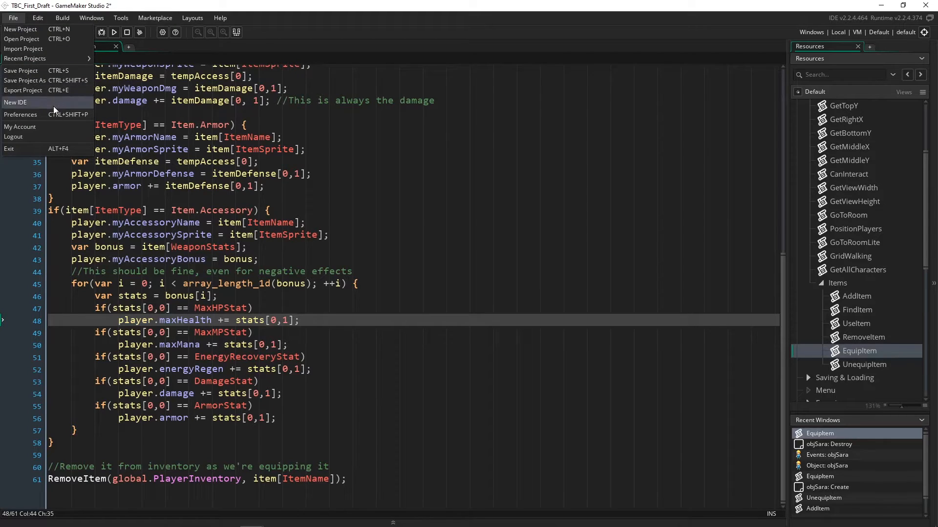
# In Code Editor preferences, toggle tab lines and line numbers, keeping both shown, and apply.
pyautogui.click(20, 115)
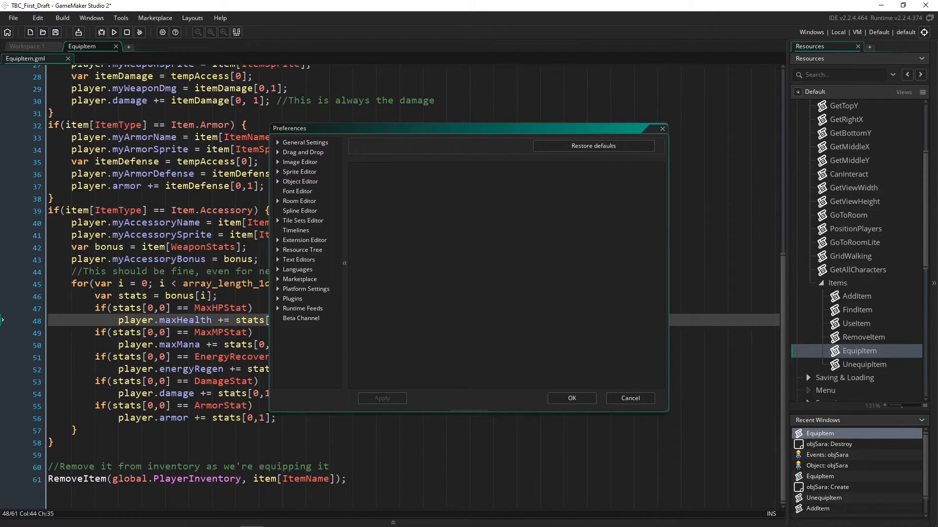
pyautogui.moveTo(313, 265)
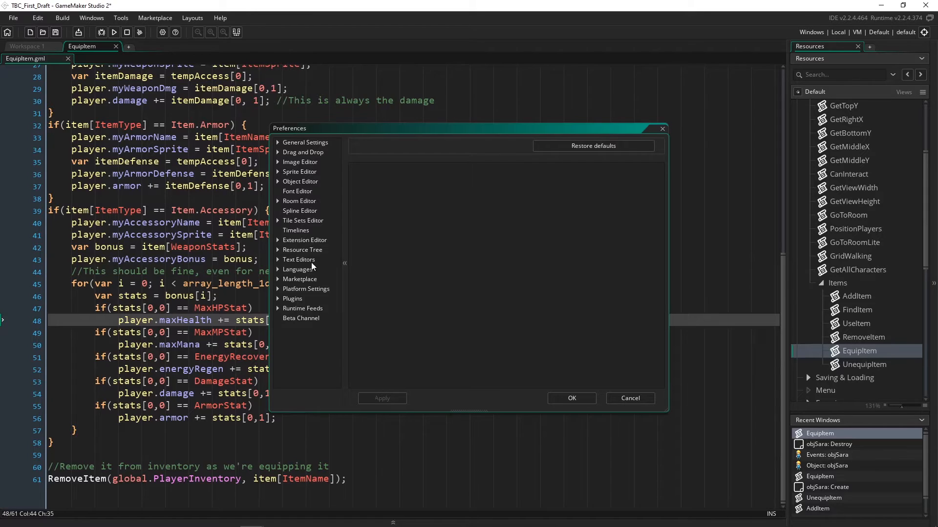
pyautogui.click(298, 260)
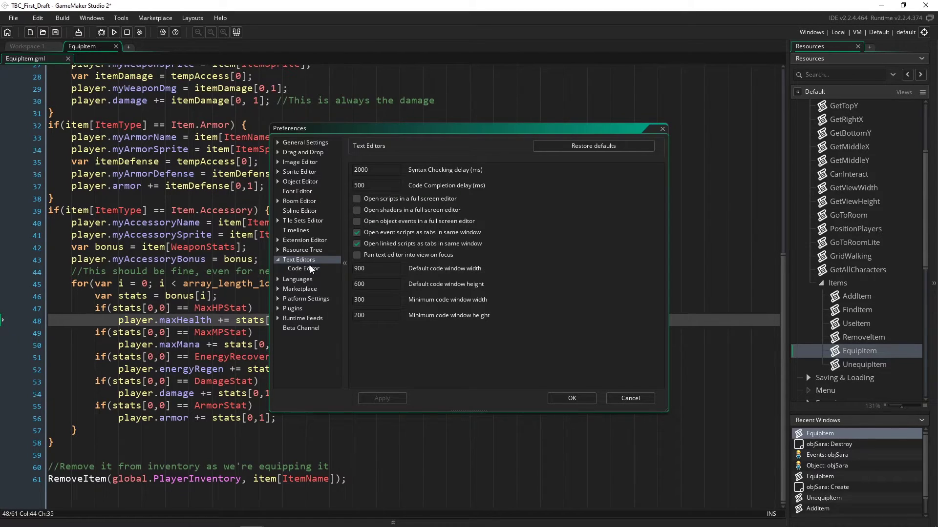
pyautogui.click(303, 268)
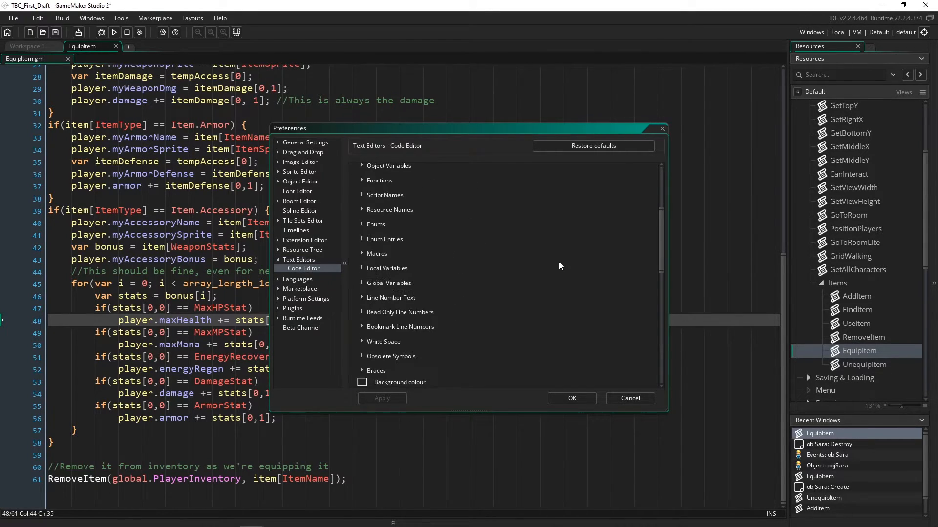
pyautogui.scroll(-3)
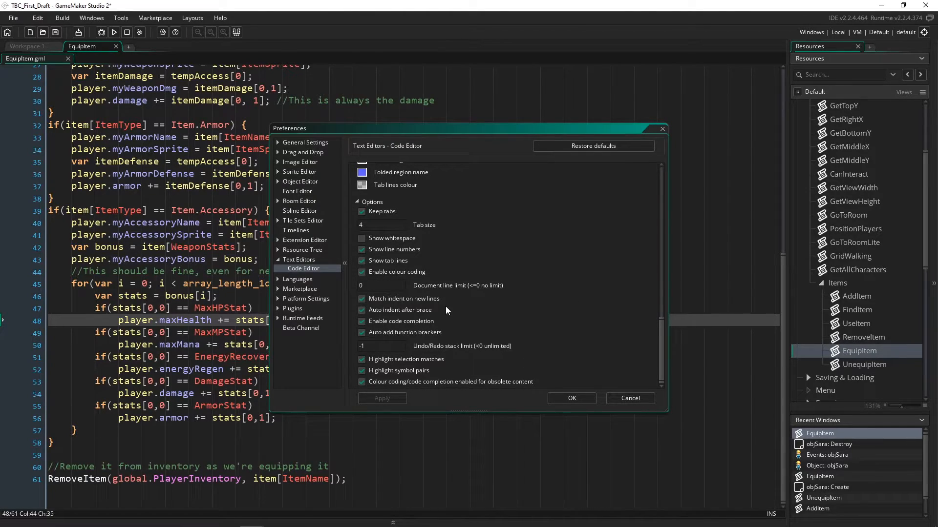
pyautogui.click(361, 260)
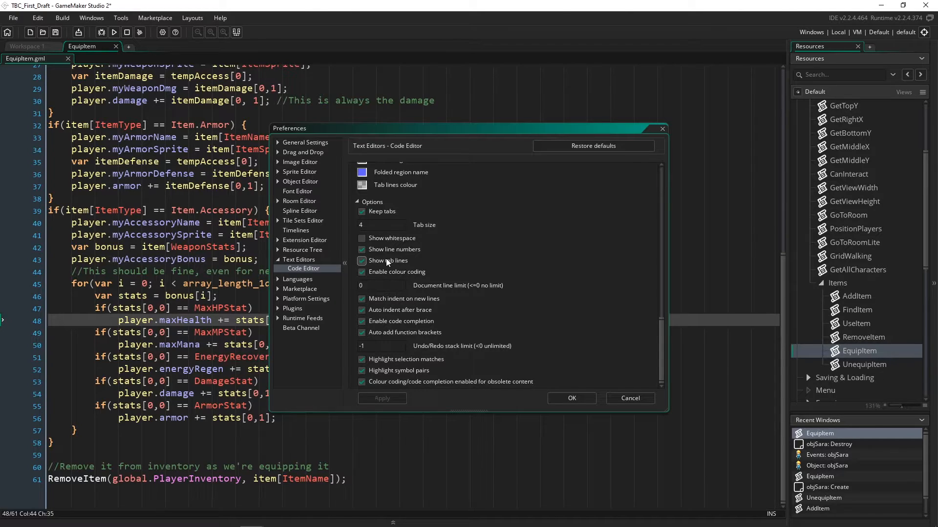
pyautogui.click(361, 249)
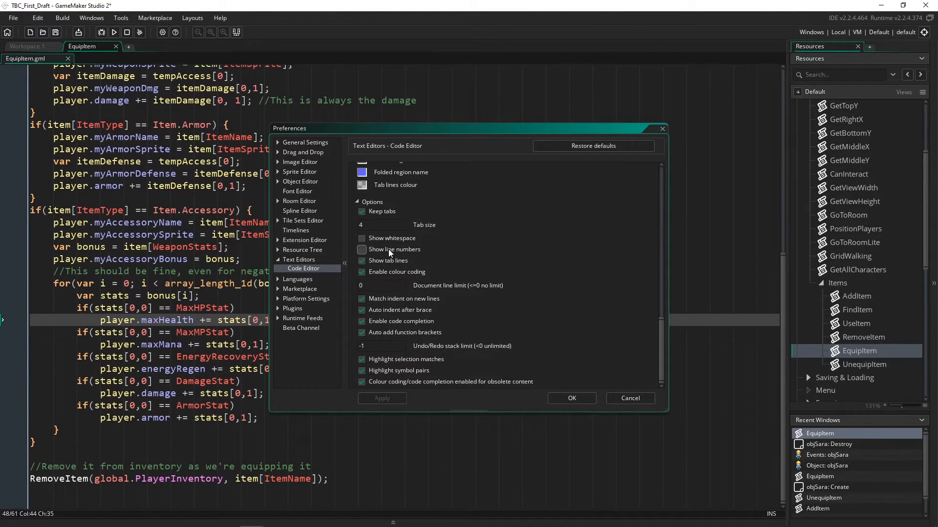
pyautogui.click(361, 250)
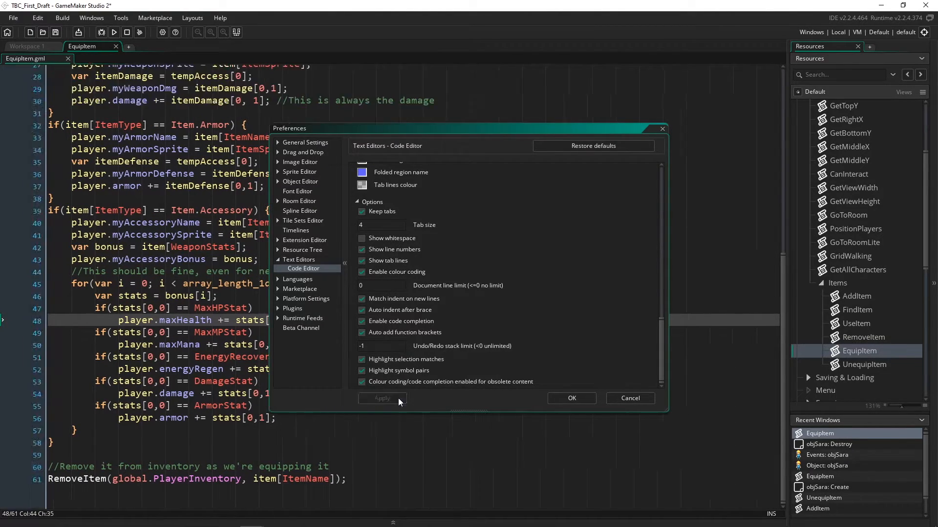
pyautogui.click(361, 238)
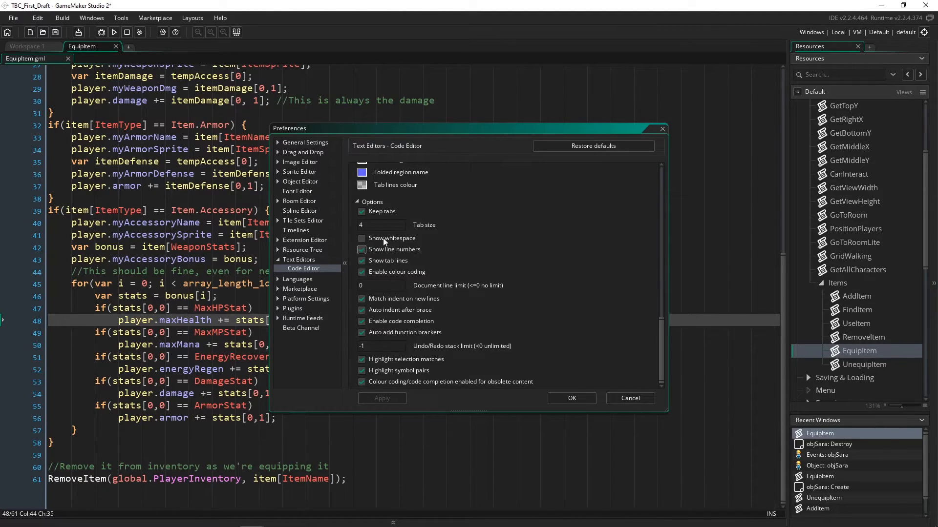
pyautogui.click(361, 249)
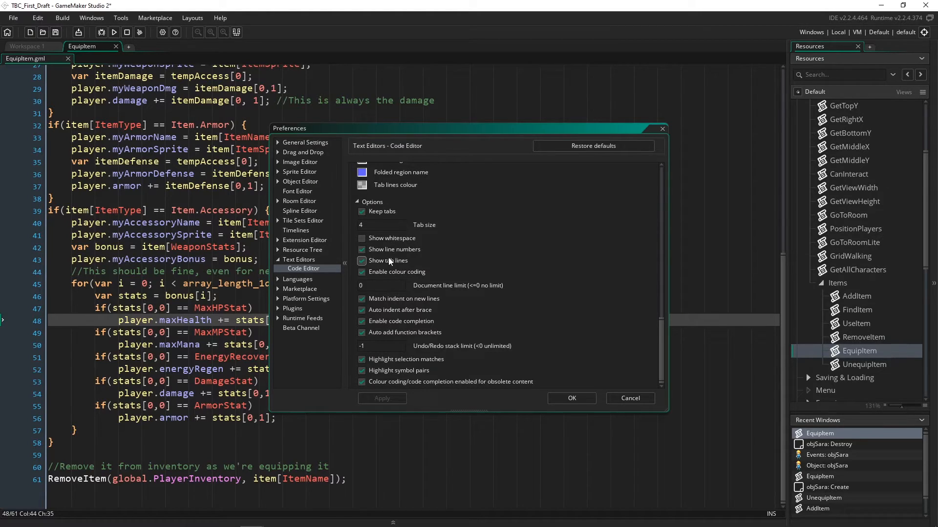
# Turn on Show whitespace, apply it to preview in the script, then turn it off.
pyautogui.click(361, 261)
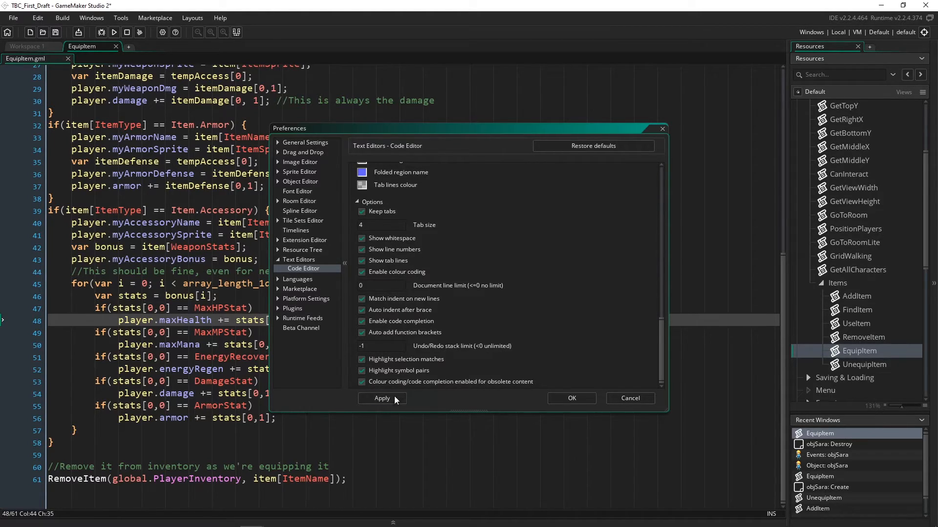
pyautogui.click(381, 398)
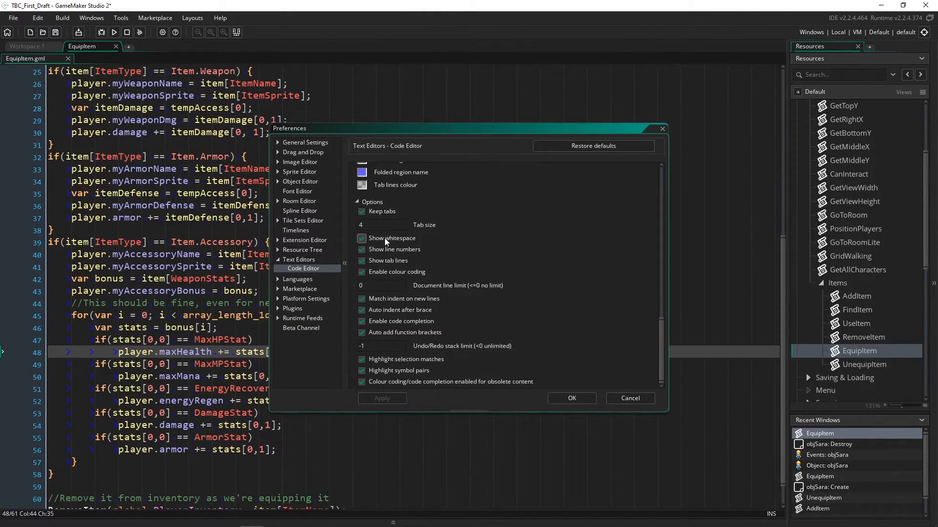
pyautogui.click(361, 238)
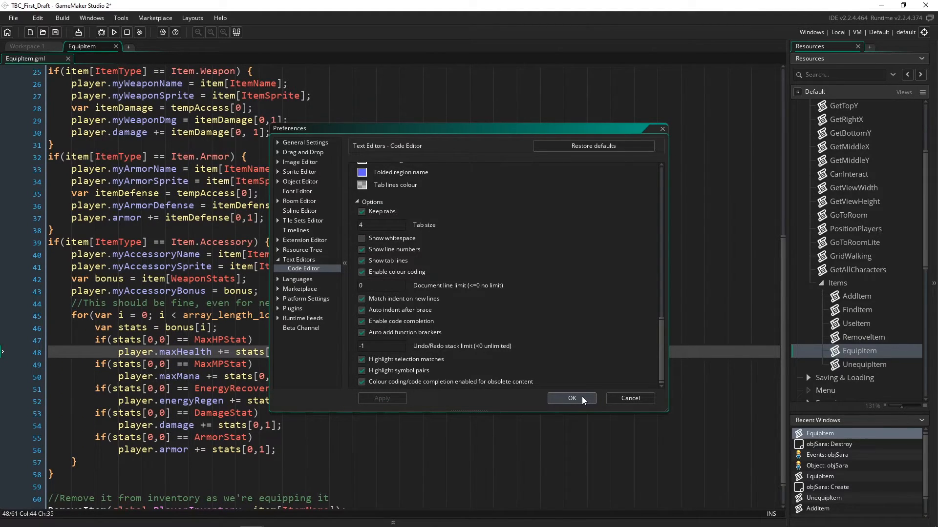
pyautogui.click(571, 398)
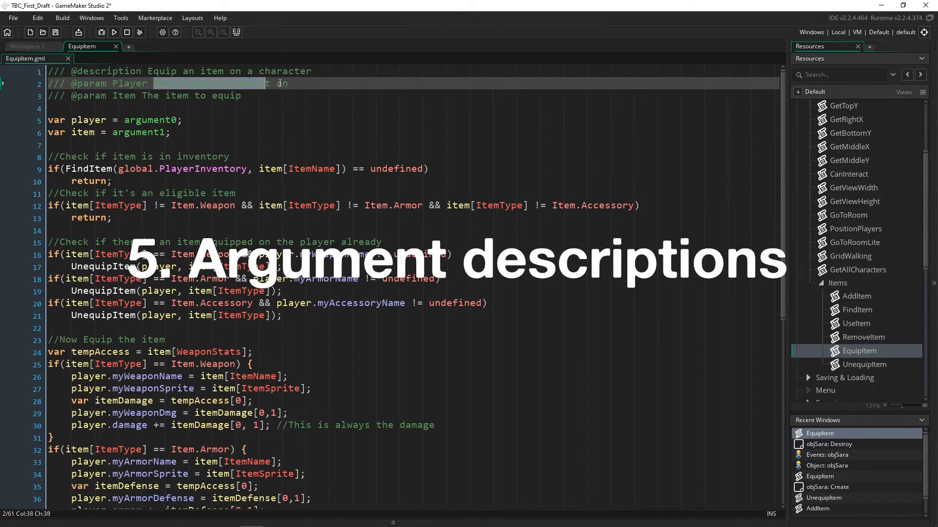
pyautogui.write('the player to put it on')
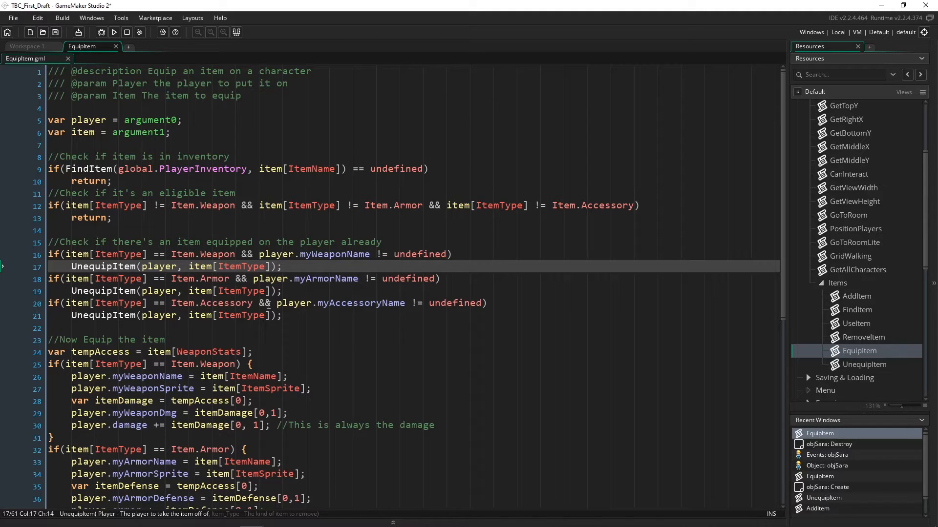
pyautogui.moveTo(396, 205)
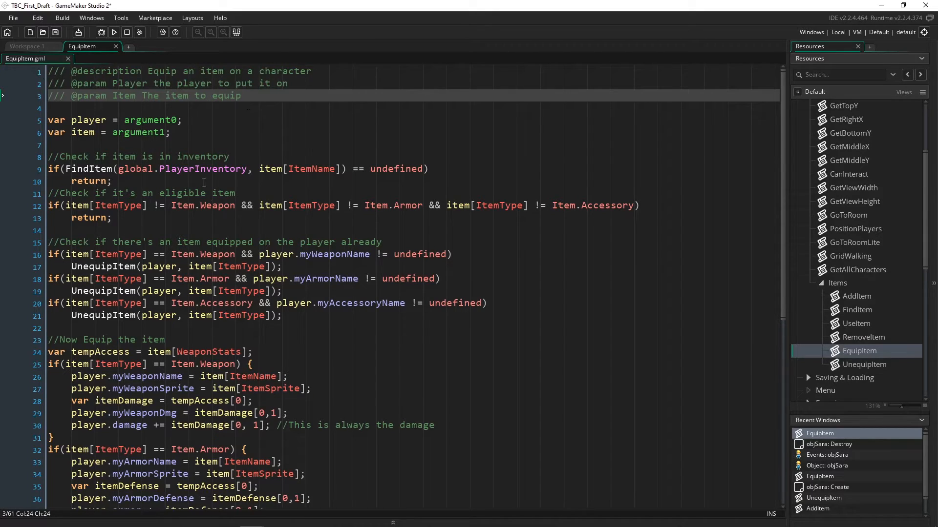
pyautogui.click(158, 266)
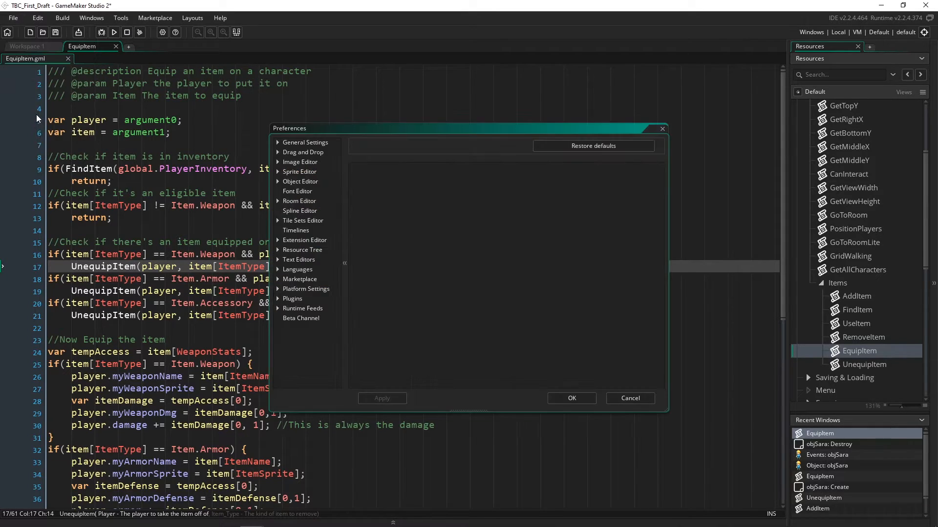
# Under Languages > GML, toggle a status-bar argument types/descriptions checkbox off and back on.
pyautogui.click(296, 269)
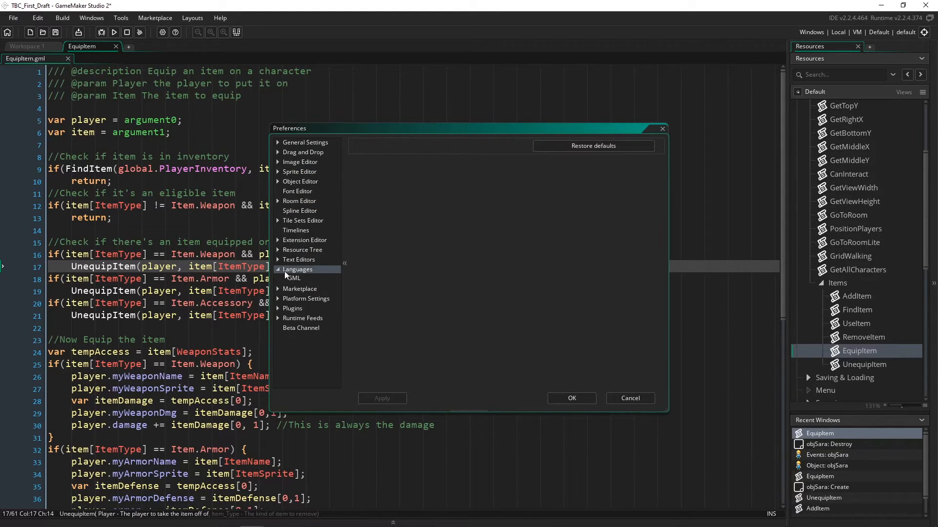
pyautogui.click(293, 277)
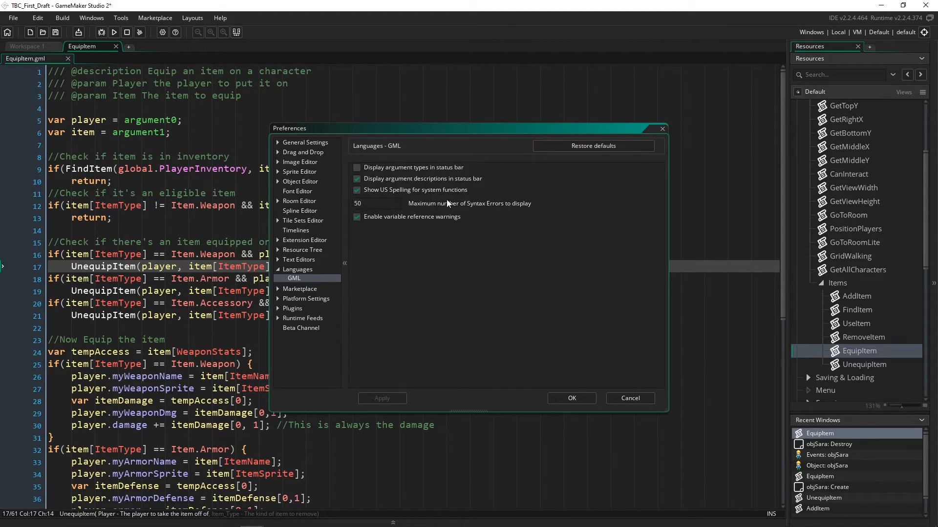
pyautogui.click(356, 167)
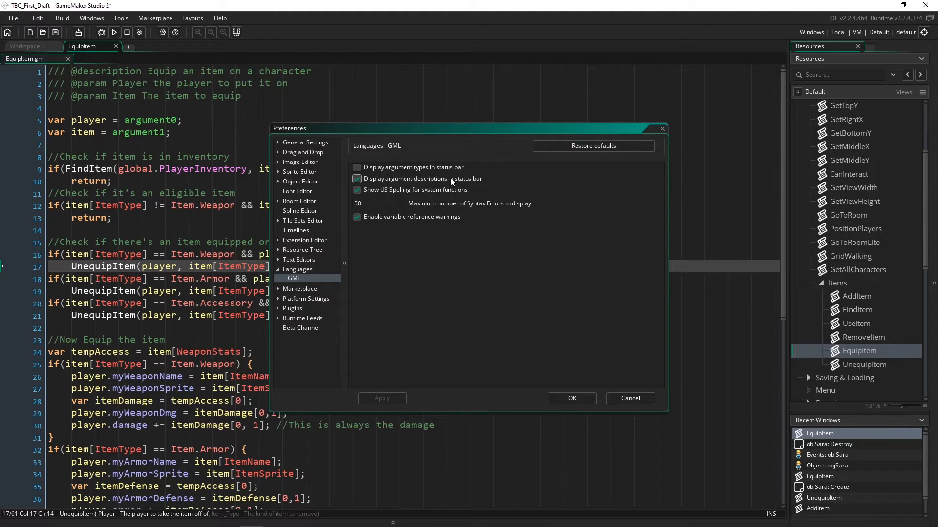
pyautogui.moveTo(421, 178)
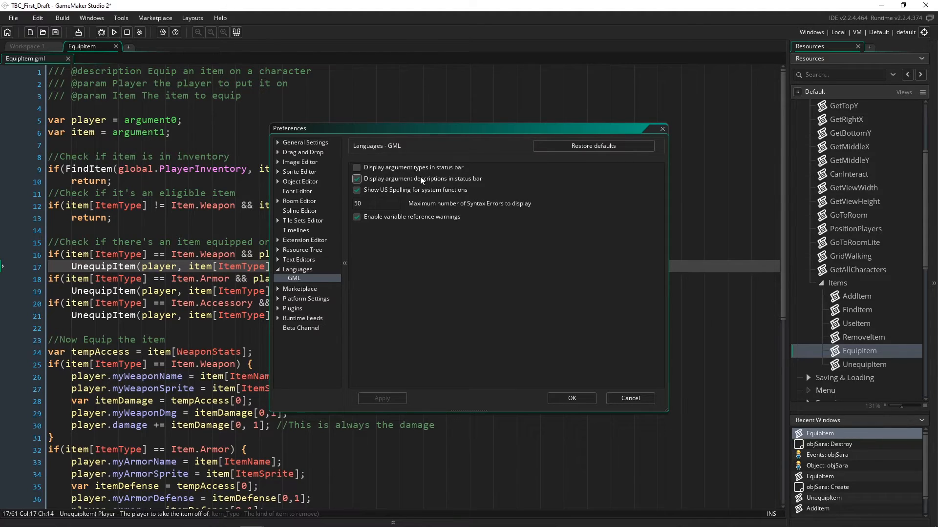
pyautogui.click(356, 167)
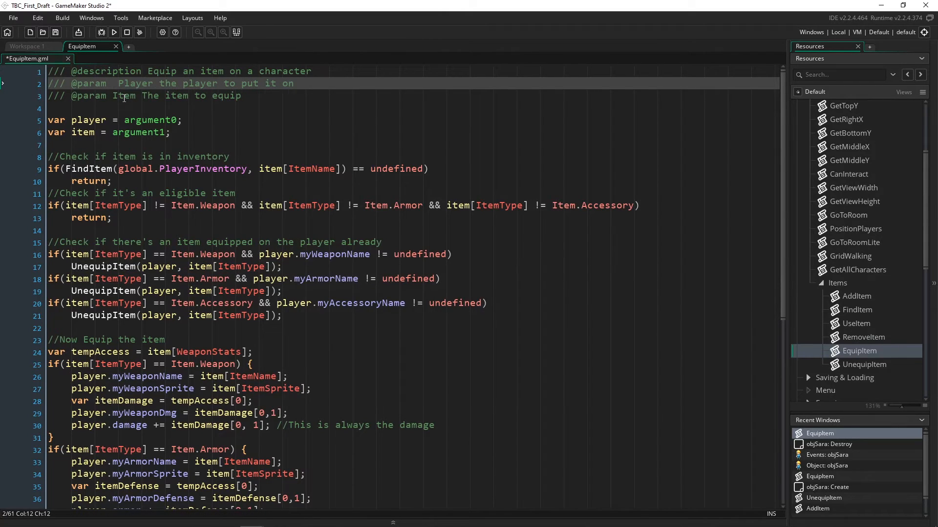
pyautogui.write('instance')
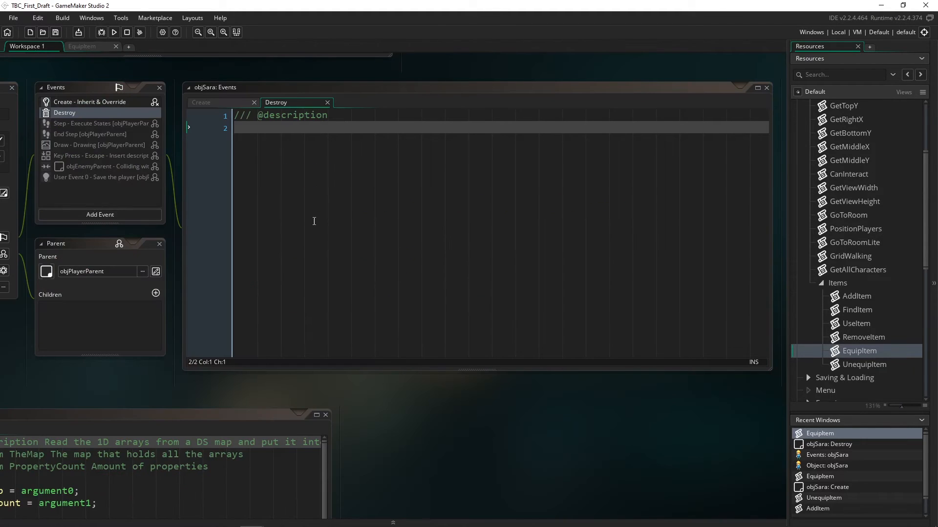
pyautogui.click(201, 102)
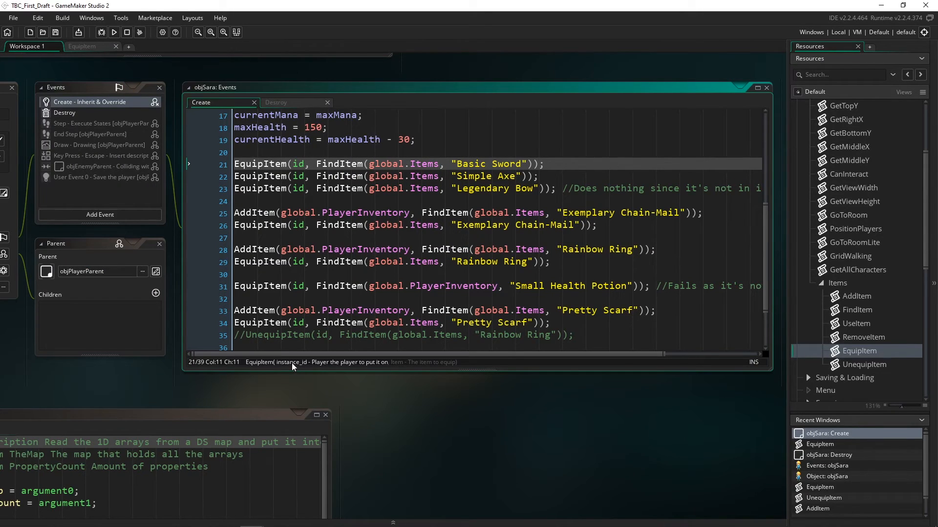
pyautogui.moveTo(300, 370)
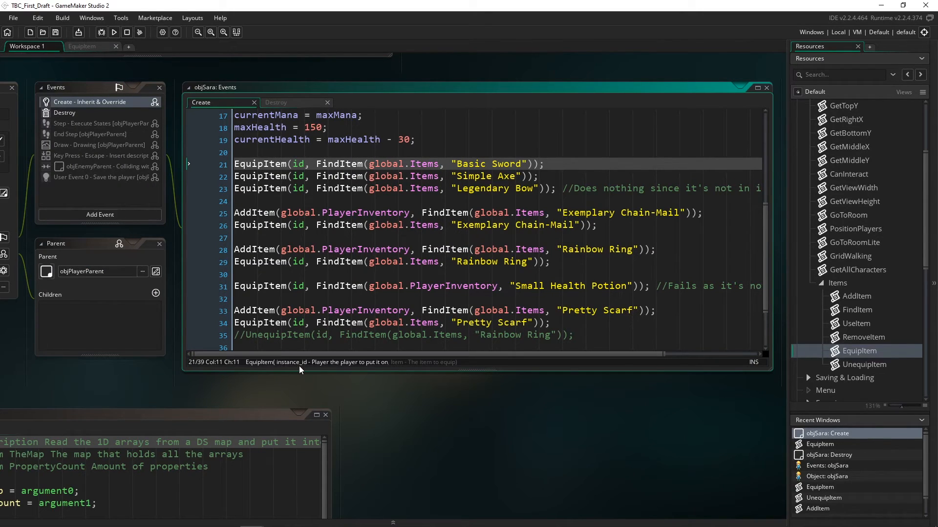
pyautogui.moveTo(373, 367)
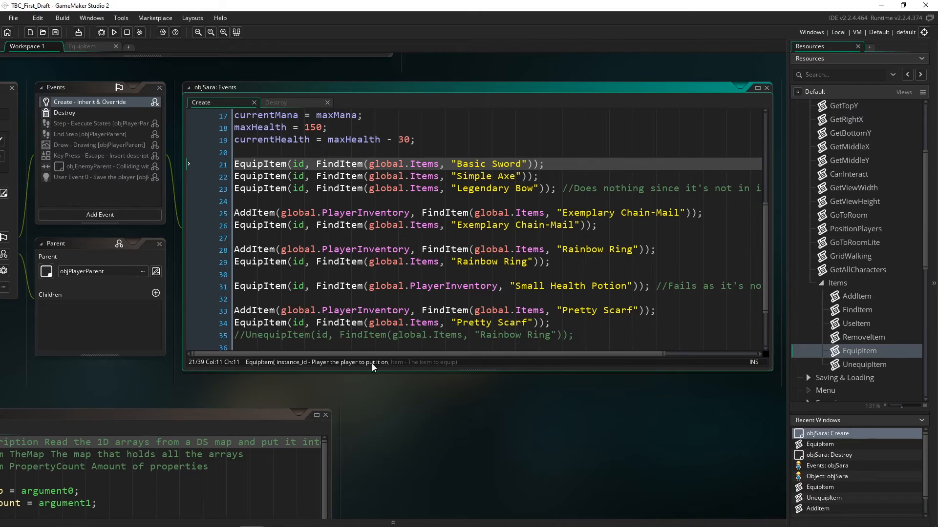
pyautogui.moveTo(344, 368)
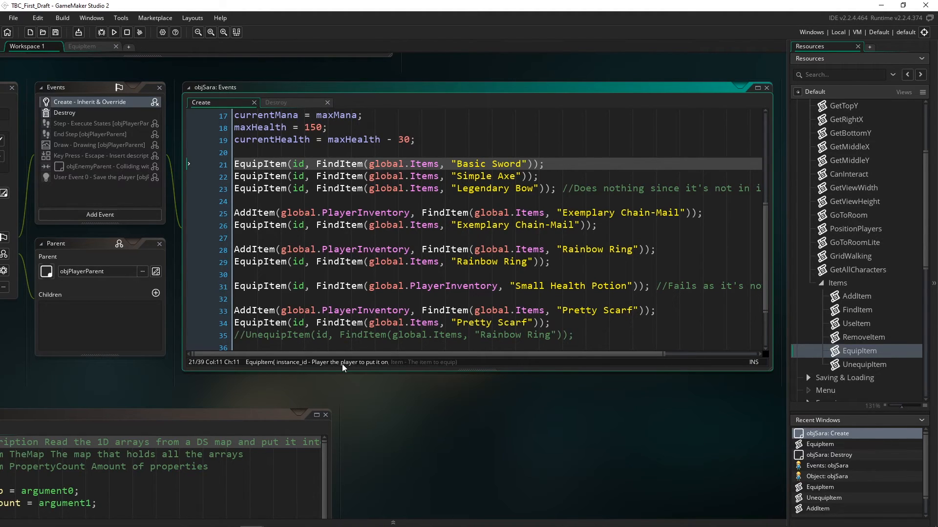
pyautogui.click(14, 18)
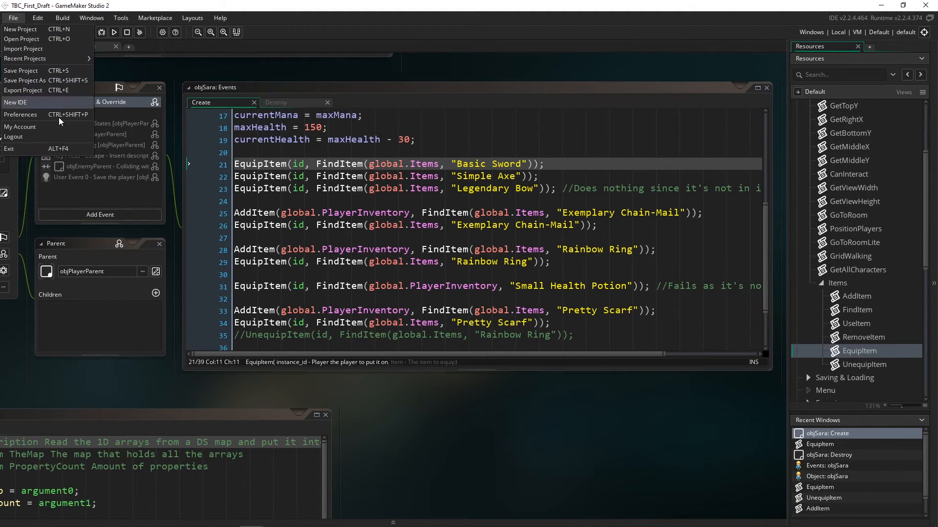
pyautogui.click(20, 114)
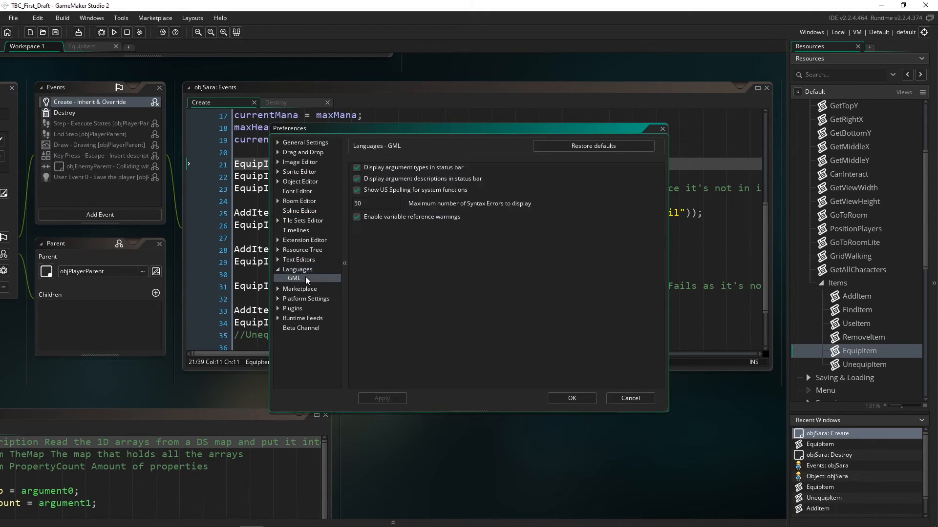